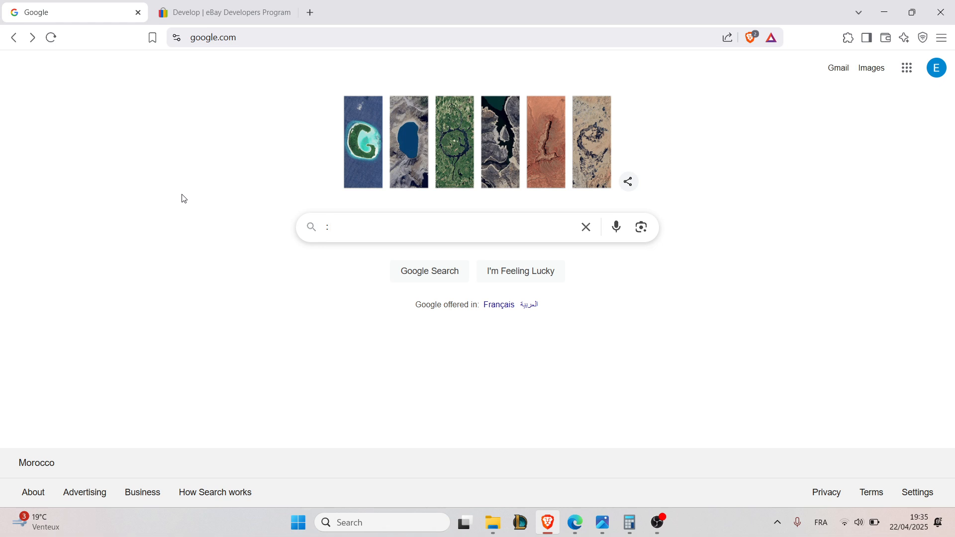
pyautogui.moveTo(297, 177)
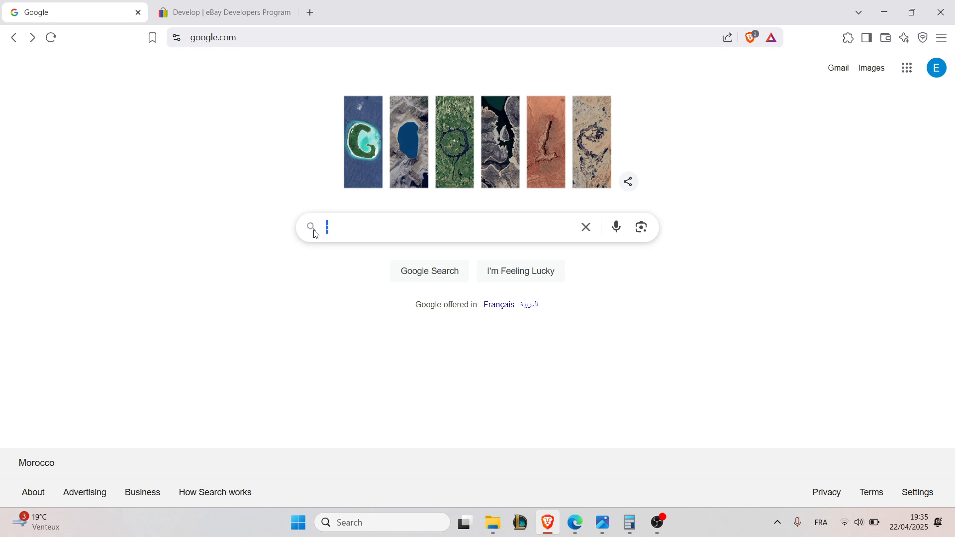
# Step: Search Google for 'developer ebay' and choose the eBay Developers Program result
pyautogui.write('devel')
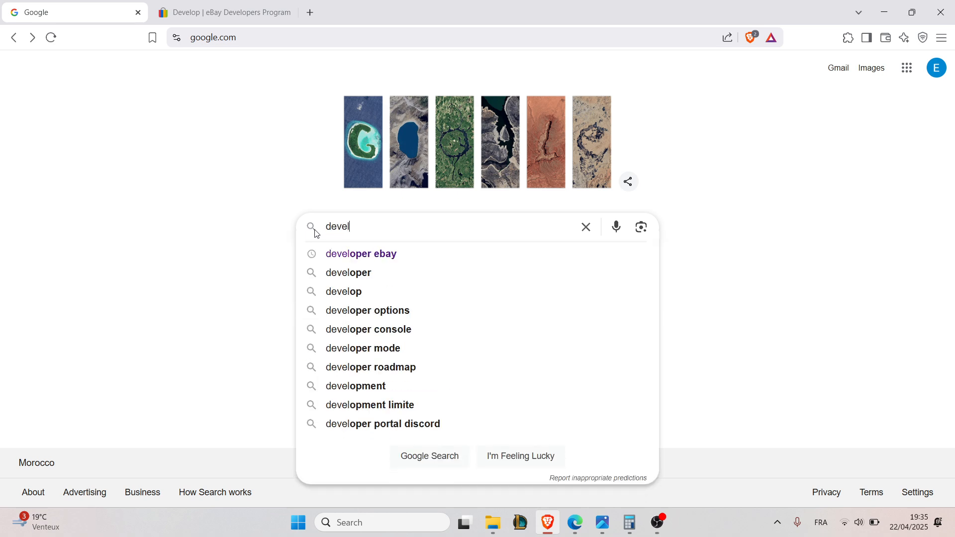
pyautogui.click(360, 254)
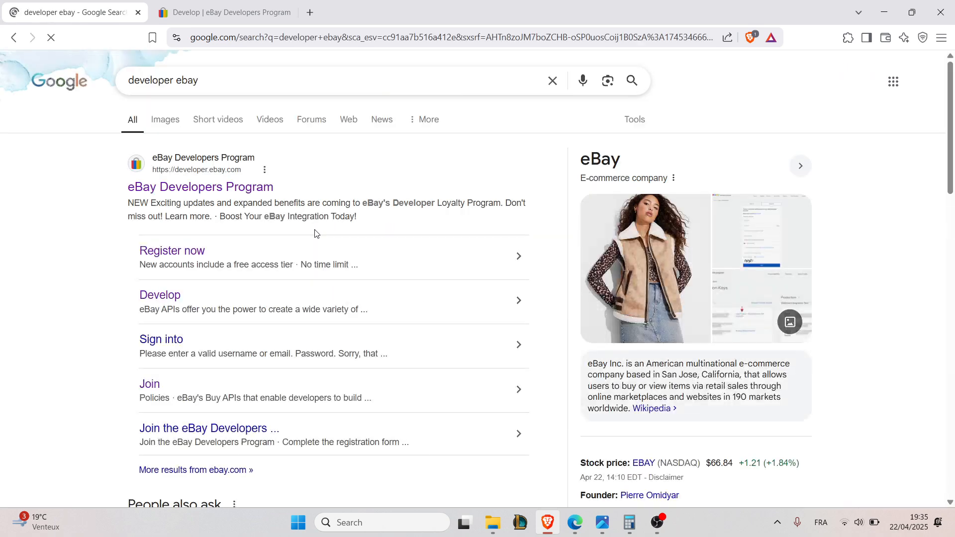
pyautogui.click(200, 187)
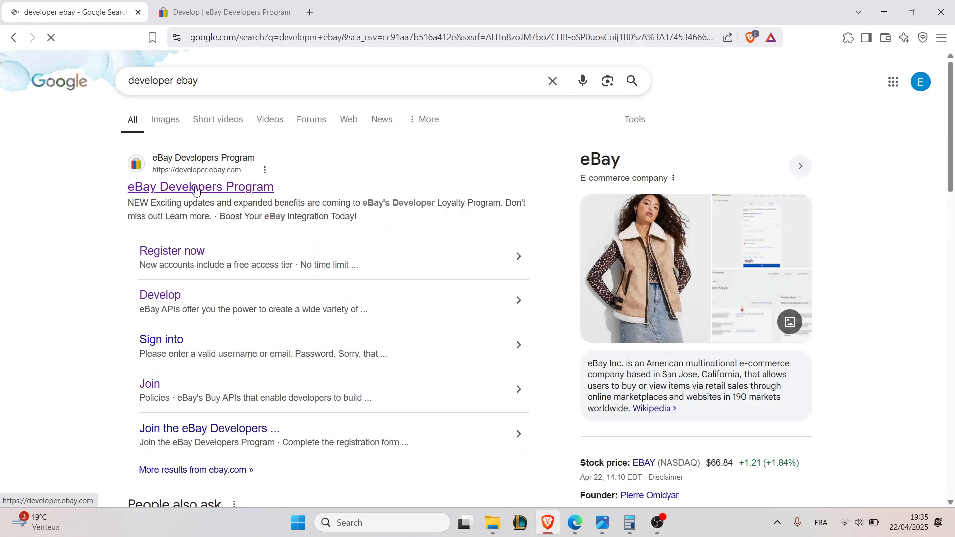
# Step: Load developer.ebay.com and scroll to the Join, Develop and Grow cards
pyautogui.click(200, 187)
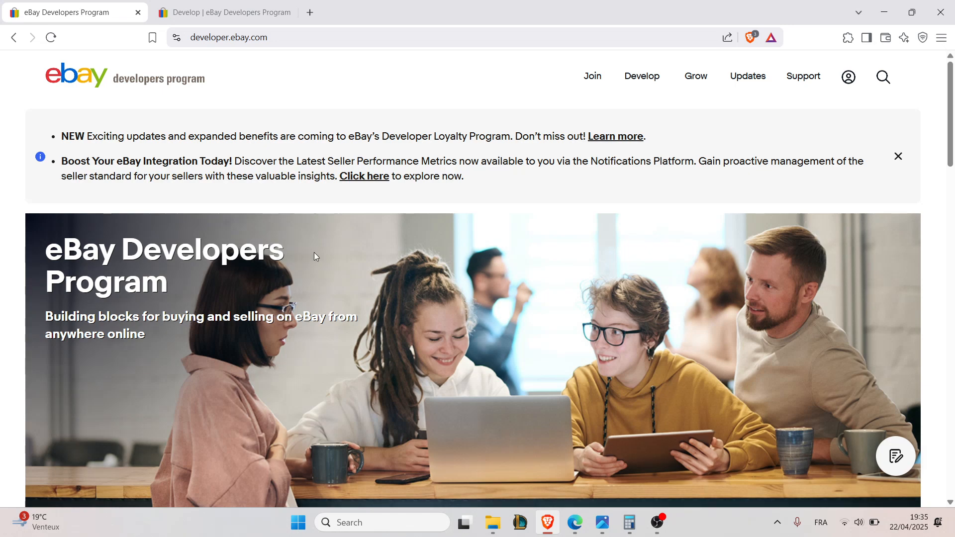
pyautogui.scroll(-3)
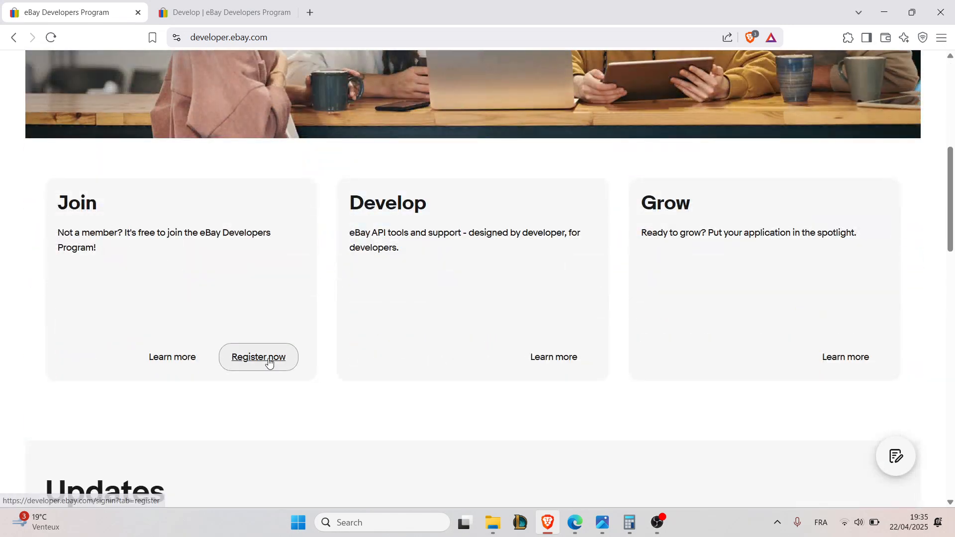
# Step: Start 'Register now' and review the sign-up form fields down to the Join button
pyautogui.click(259, 358)
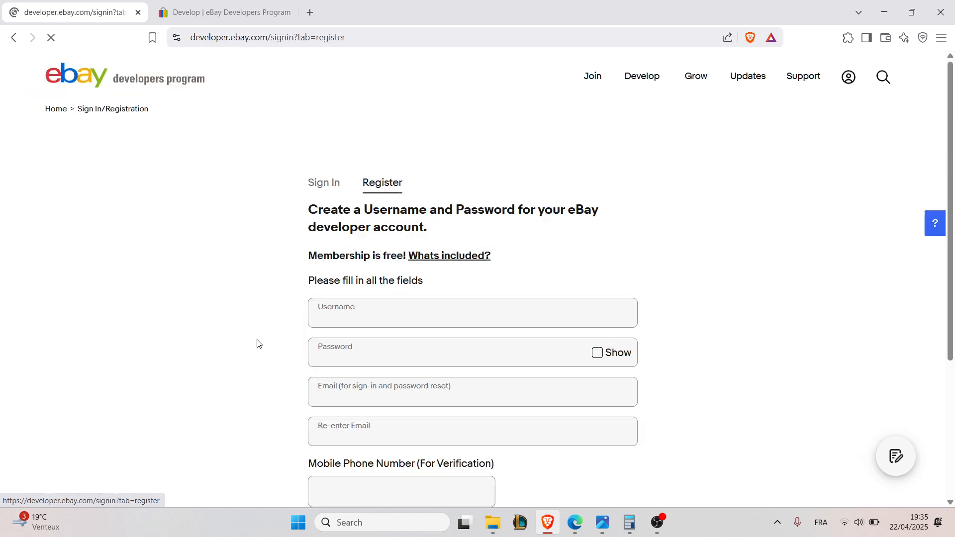
pyautogui.scroll(-3)
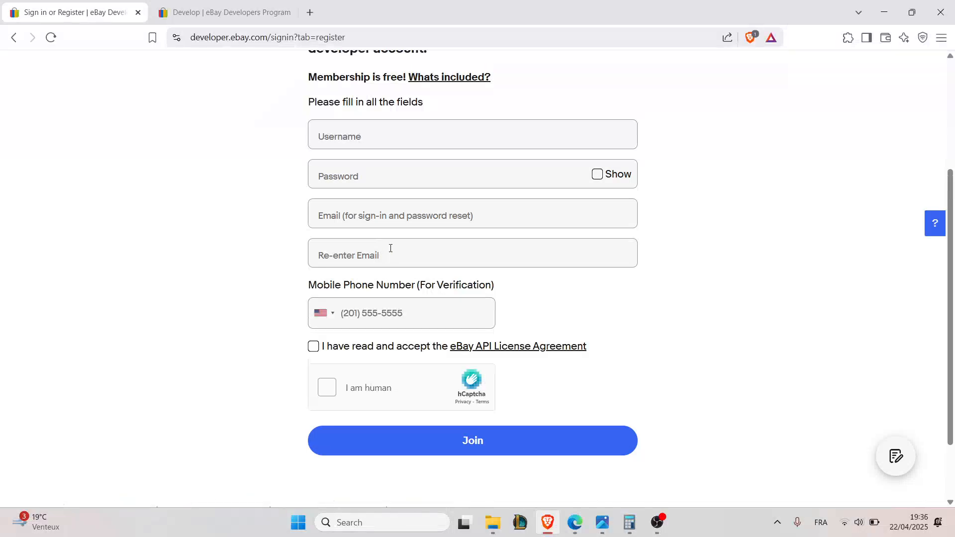
pyautogui.scroll(-3)
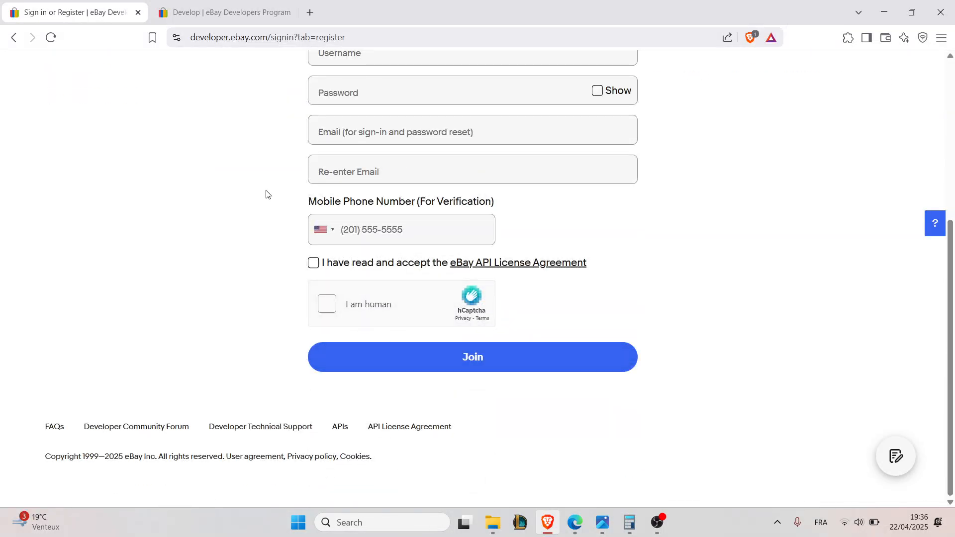
# Step: Switch to the open Develop tab and view the API category cards
pyautogui.click(221, 12)
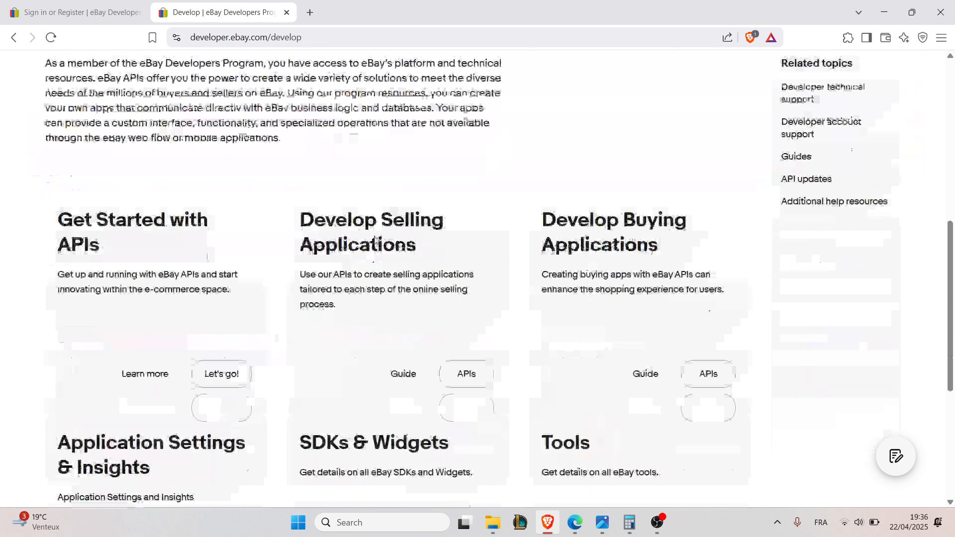
pyautogui.scroll(-3)
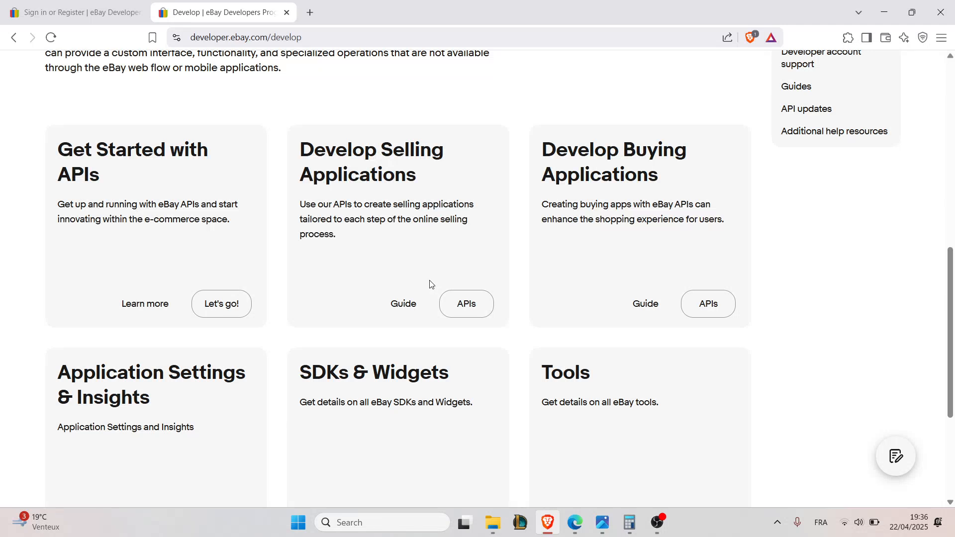
pyautogui.moveTo(405, 289)
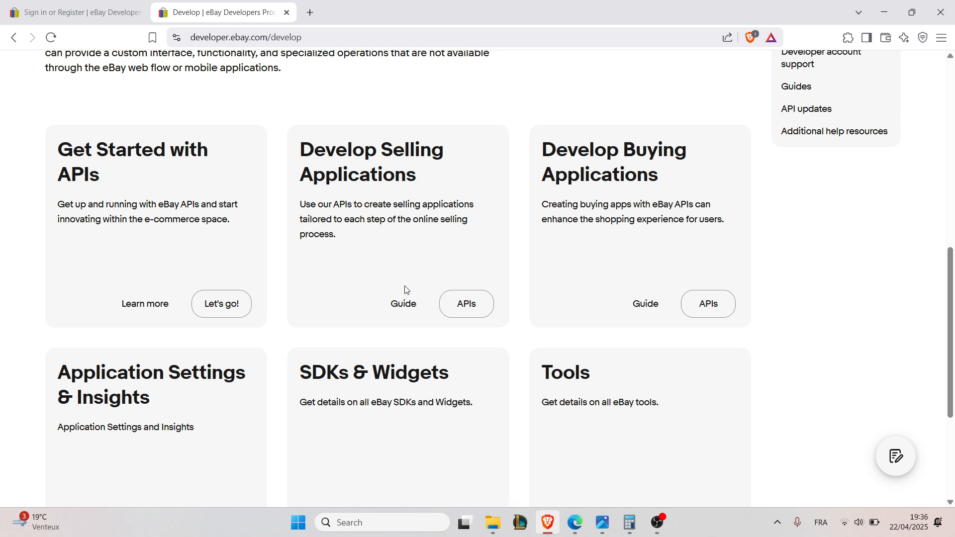
pyautogui.moveTo(418, 293)
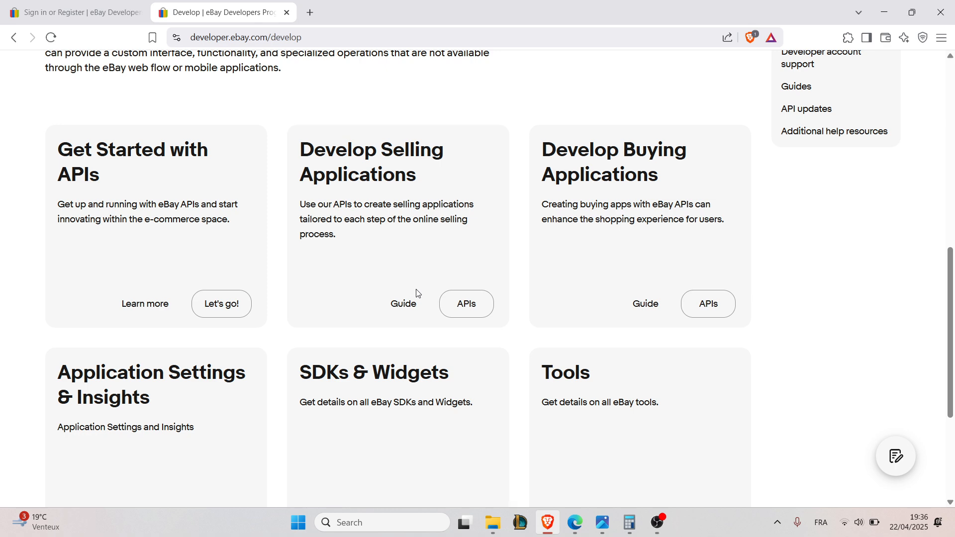
pyautogui.moveTo(419, 279)
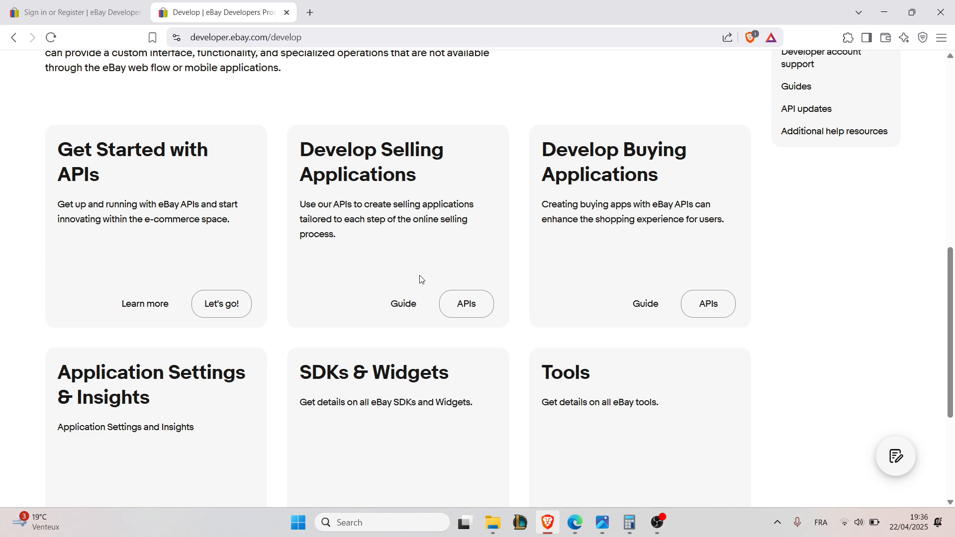
pyautogui.moveTo(403, 305)
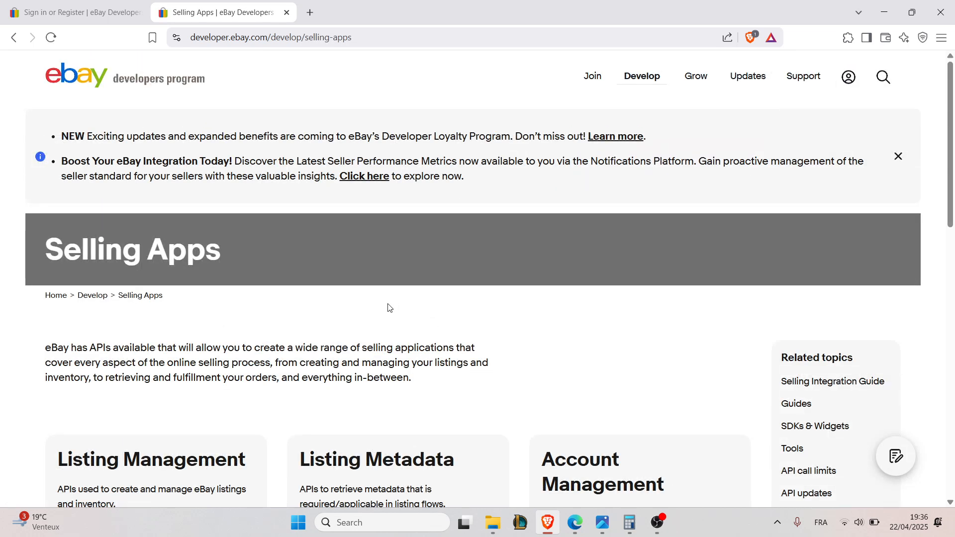
pyautogui.moveTo(389, 290)
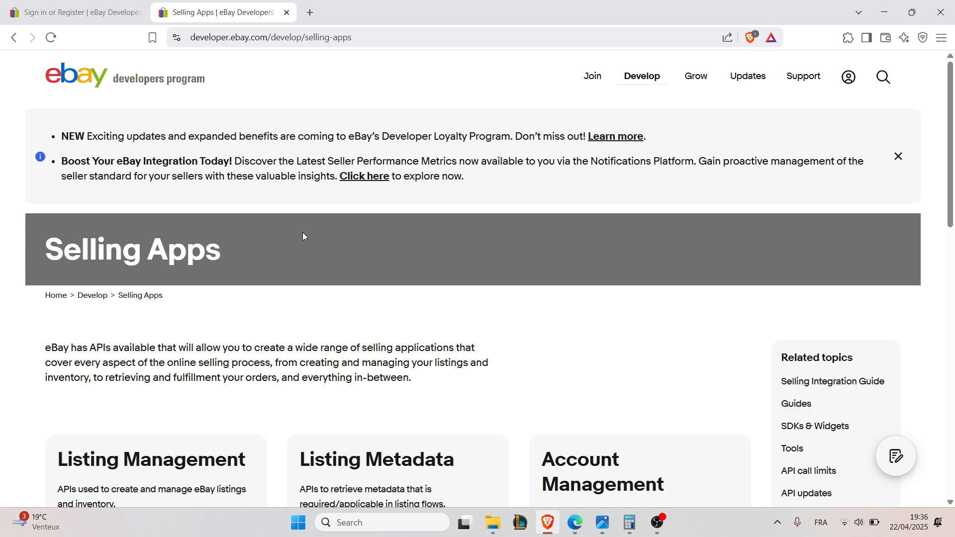
pyautogui.scroll(-3)
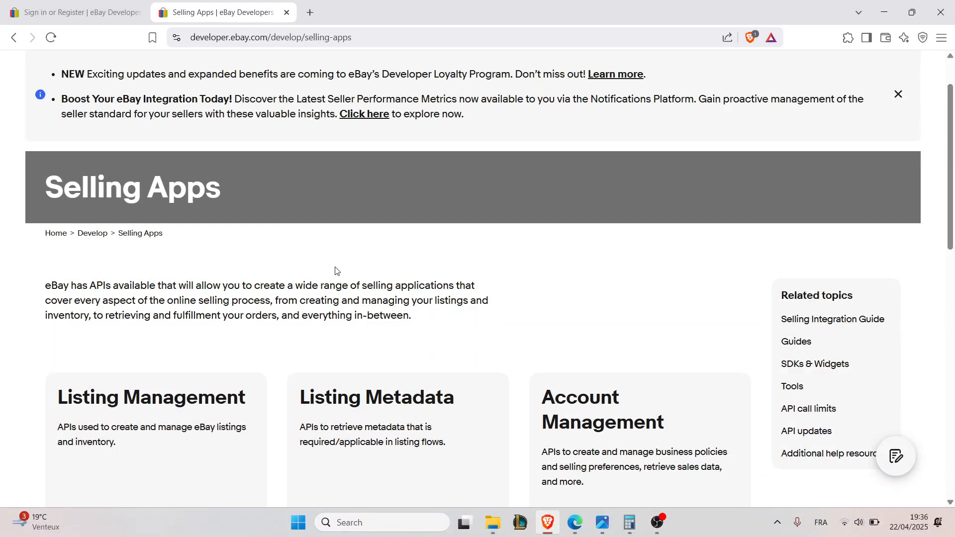
pyautogui.moveTo(323, 254)
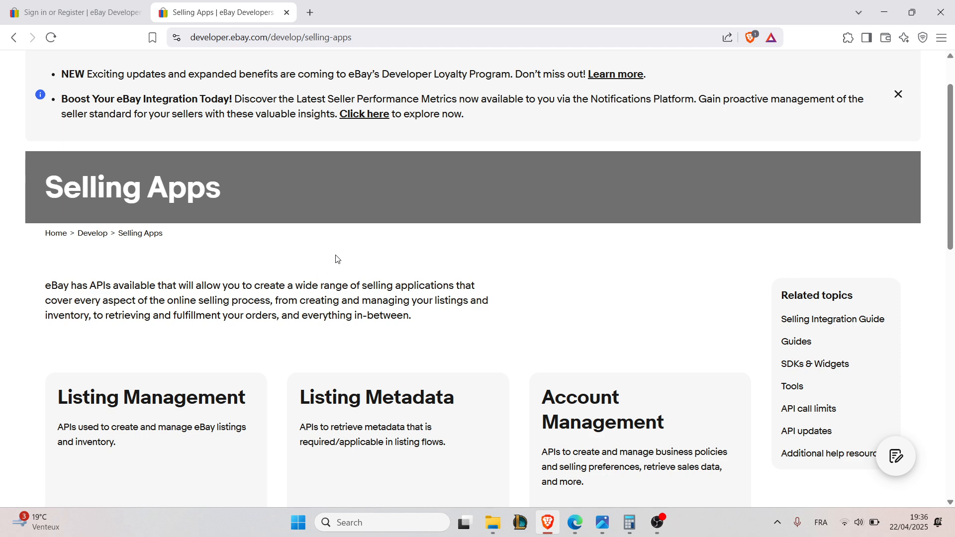
pyautogui.moveTo(318, 283)
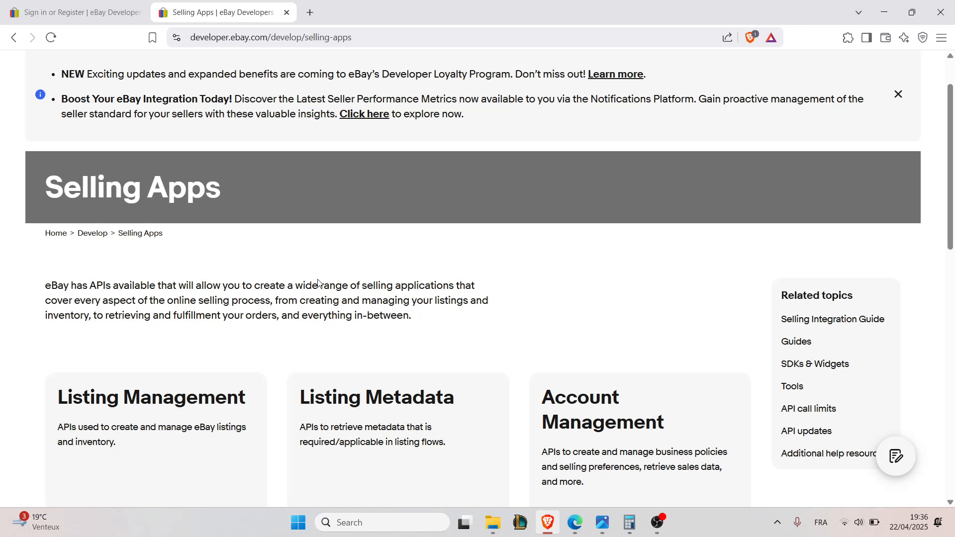
pyautogui.moveTo(307, 255)
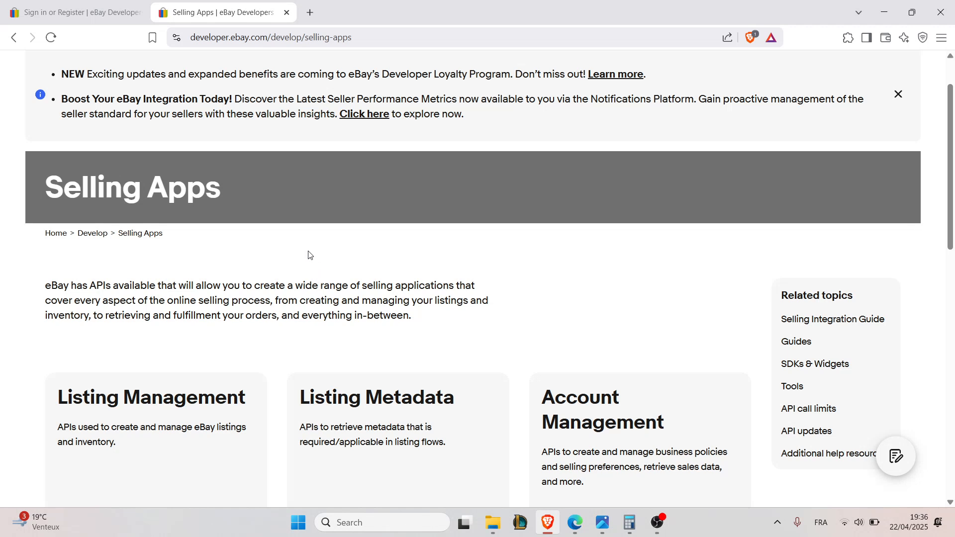
pyautogui.moveTo(305, 253)
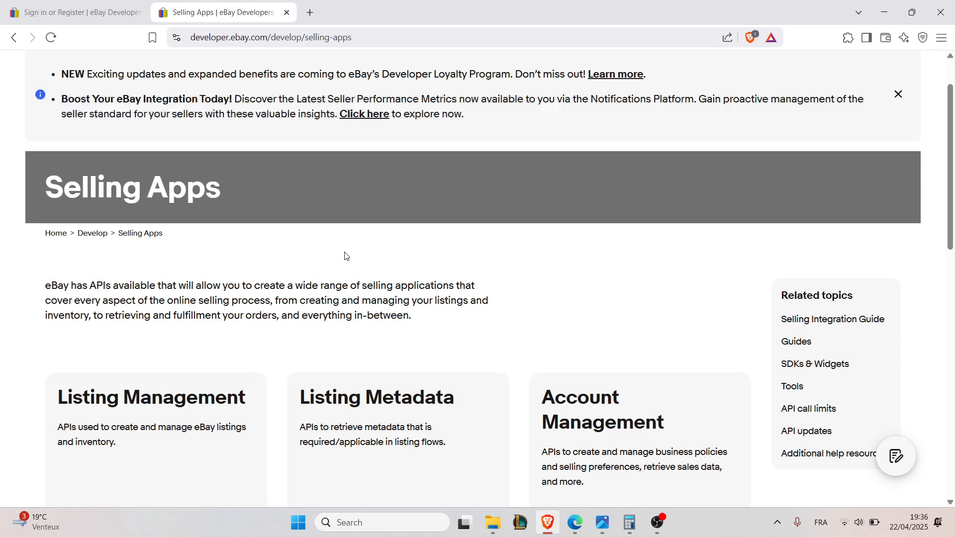
pyautogui.moveTo(360, 259)
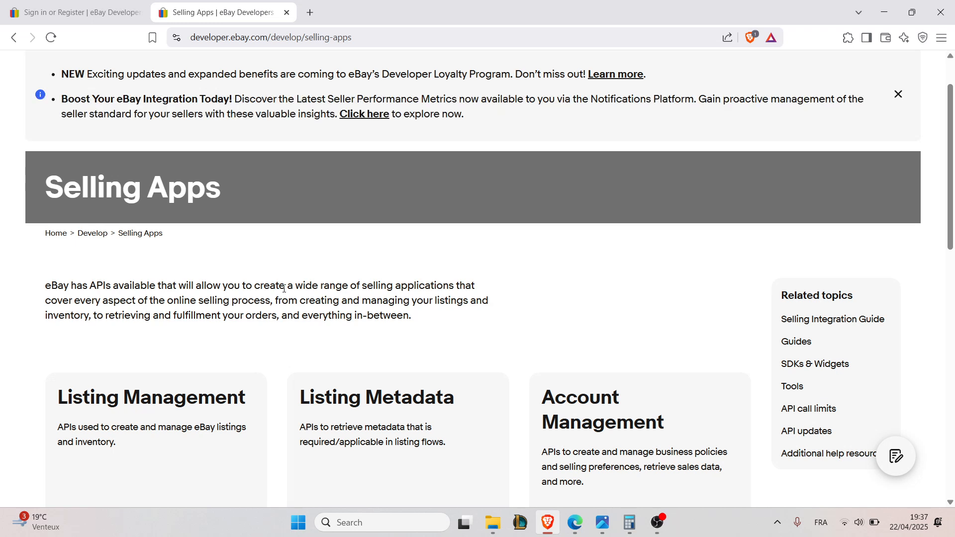
pyautogui.moveTo(245, 299)
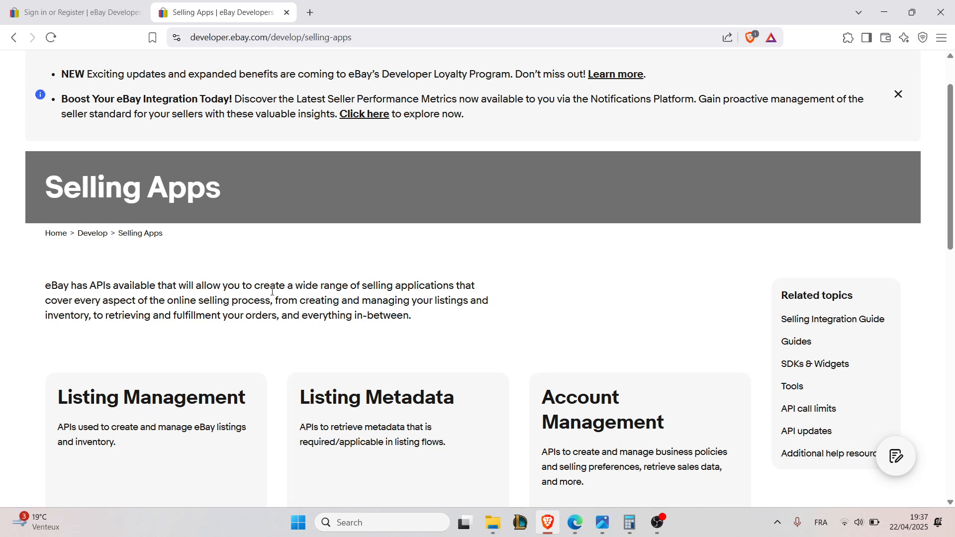
pyautogui.moveTo(272, 291)
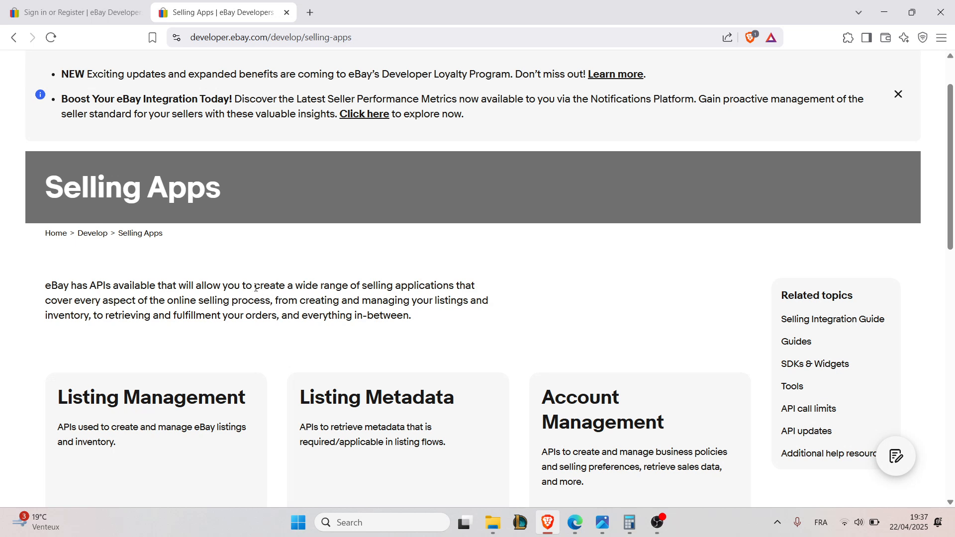
pyautogui.moveTo(259, 298)
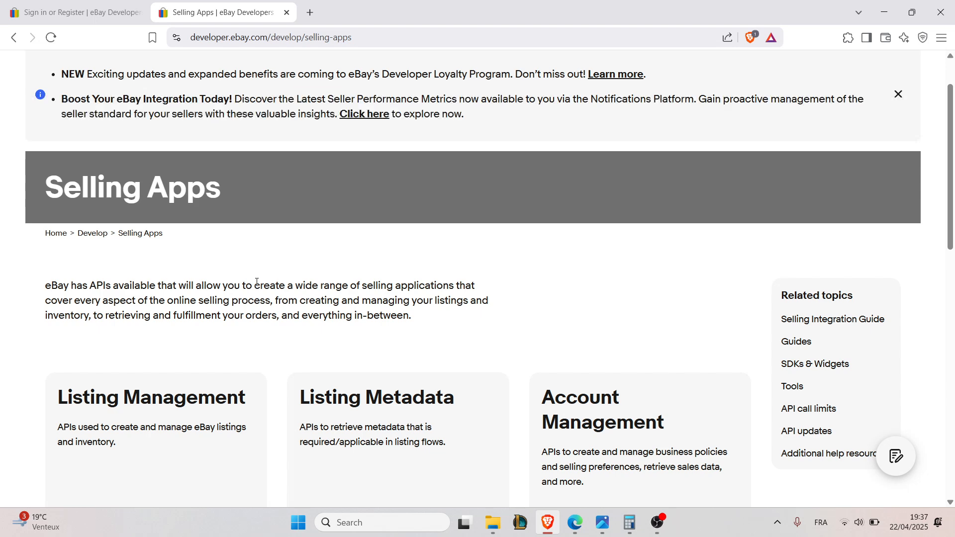
pyautogui.moveTo(250, 282)
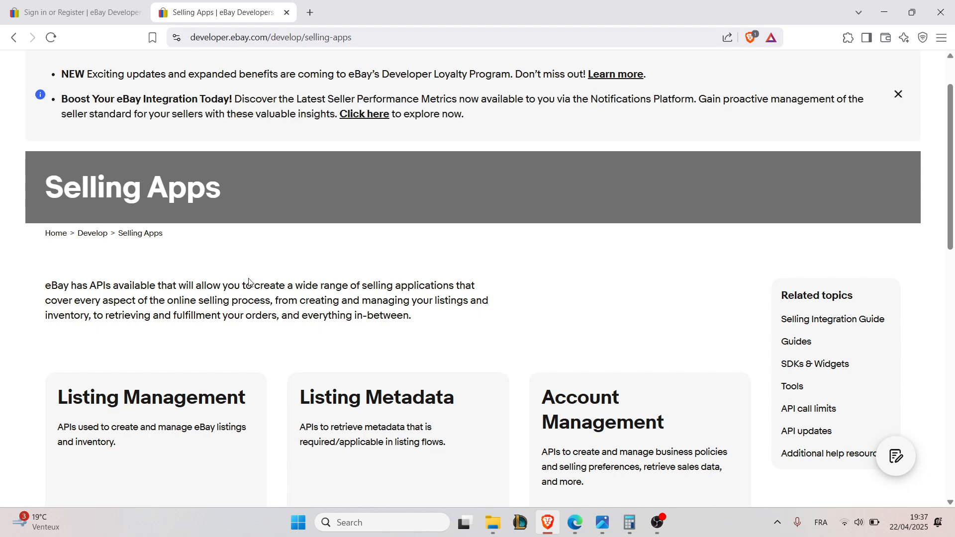
pyautogui.scroll(-3)
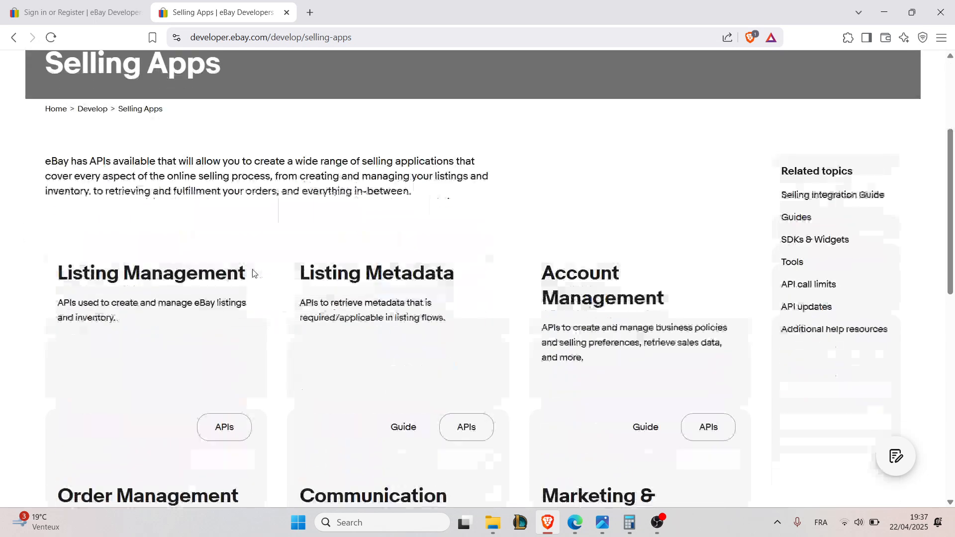
pyautogui.scroll(-3)
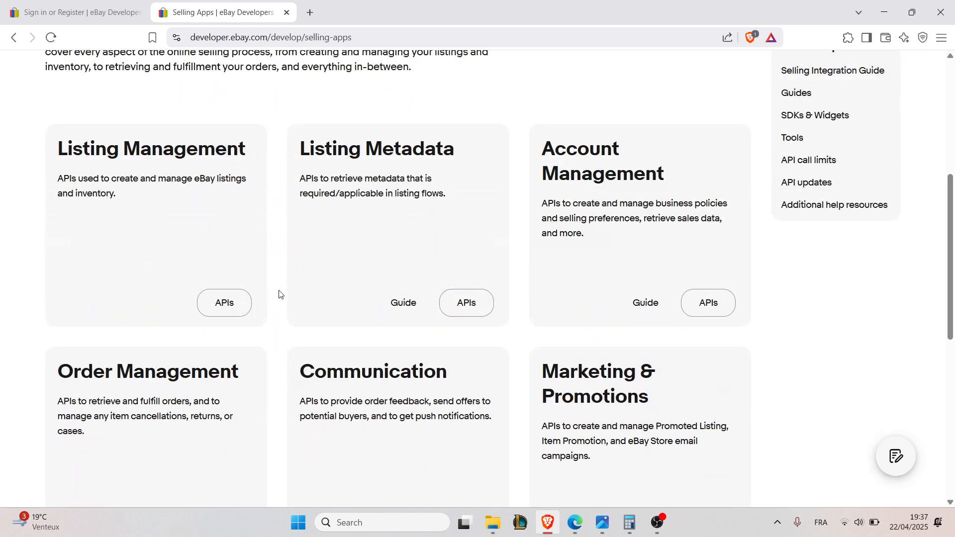
pyautogui.scroll(3)
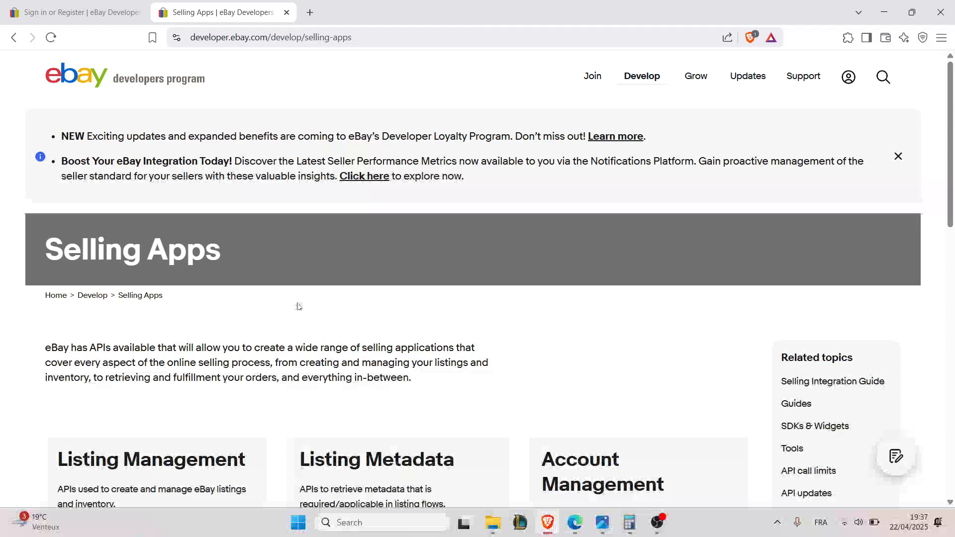
pyautogui.scroll(-3)
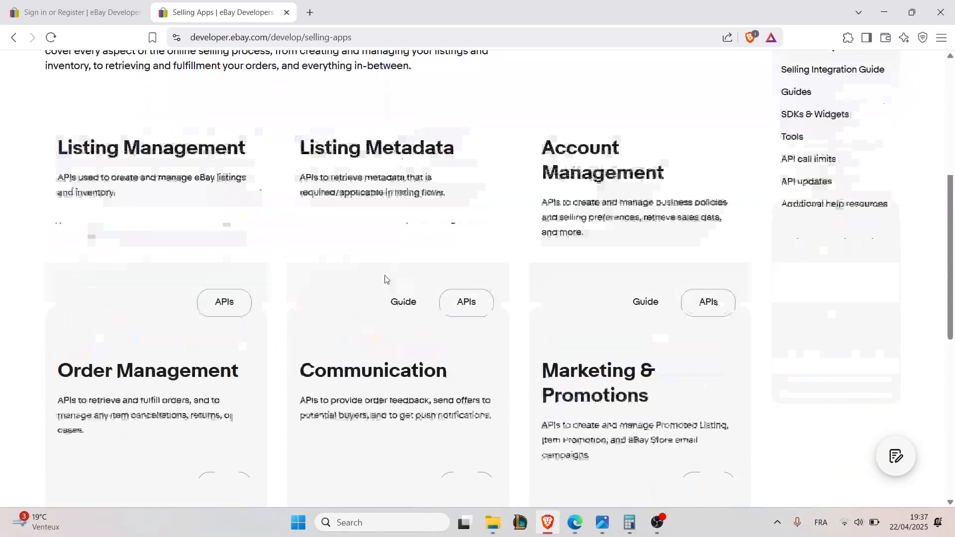
pyautogui.scroll(-3)
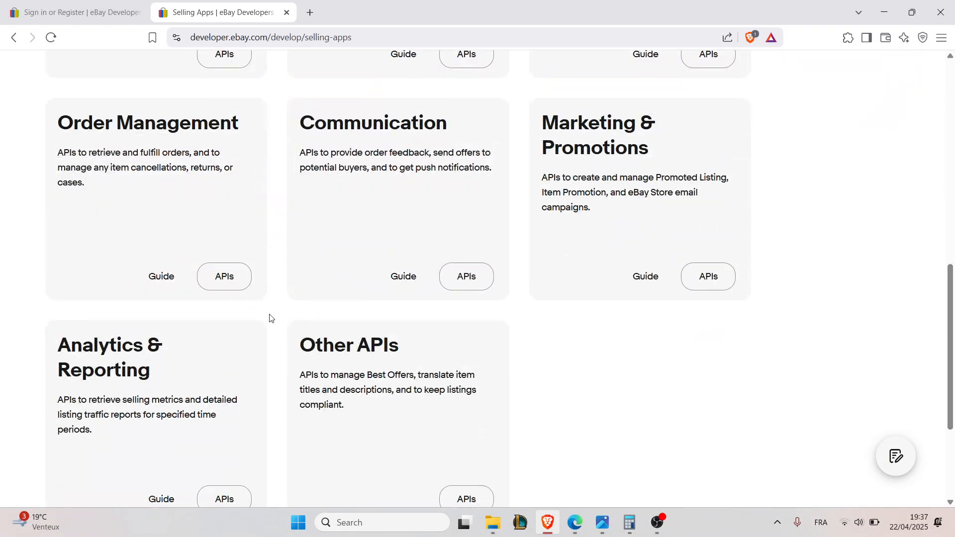
pyautogui.scroll(-3)
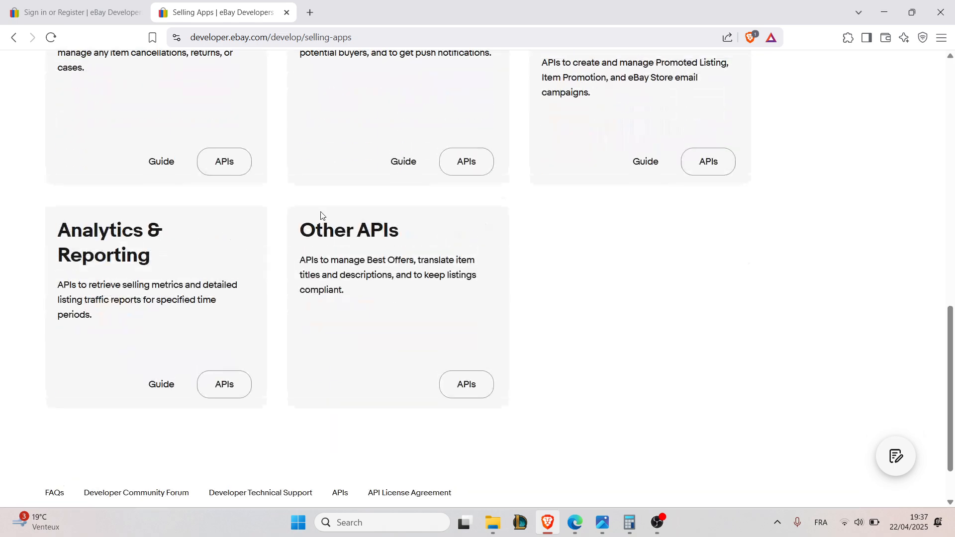
pyautogui.scroll(3)
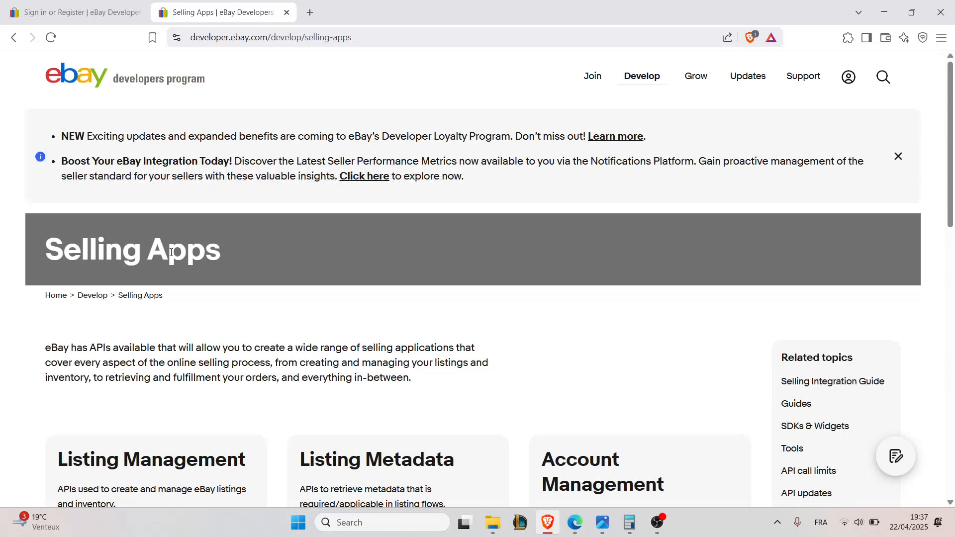
pyautogui.scroll(-3)
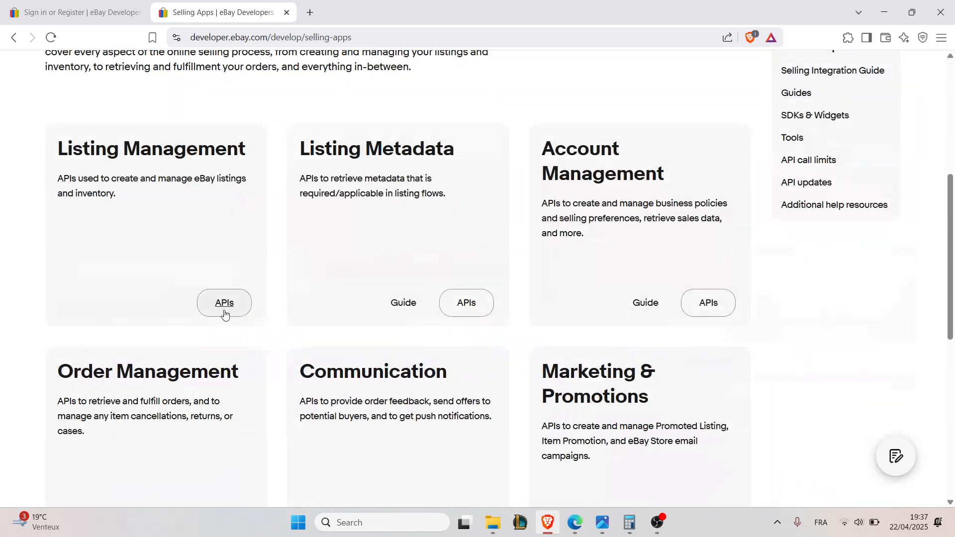
pyautogui.moveTo(537, 296)
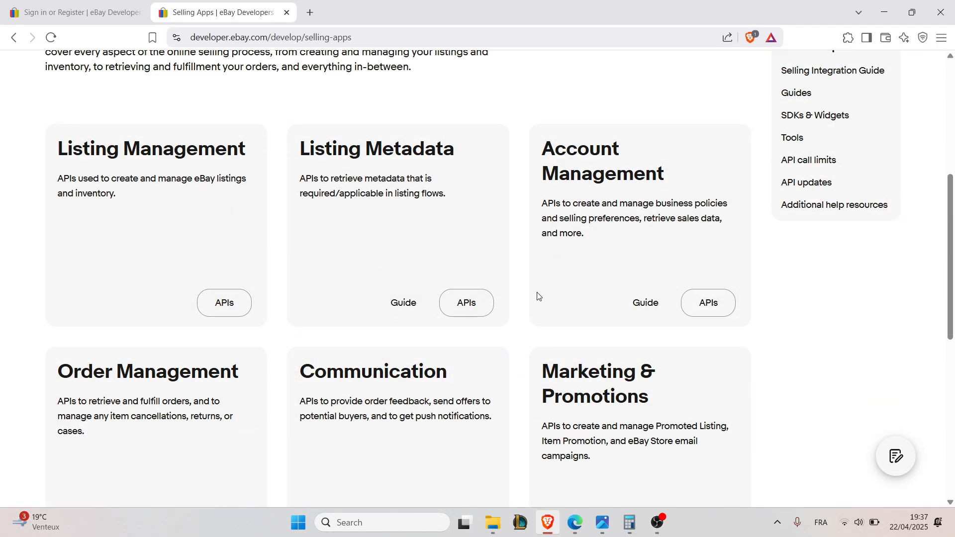
pyautogui.moveTo(607, 306)
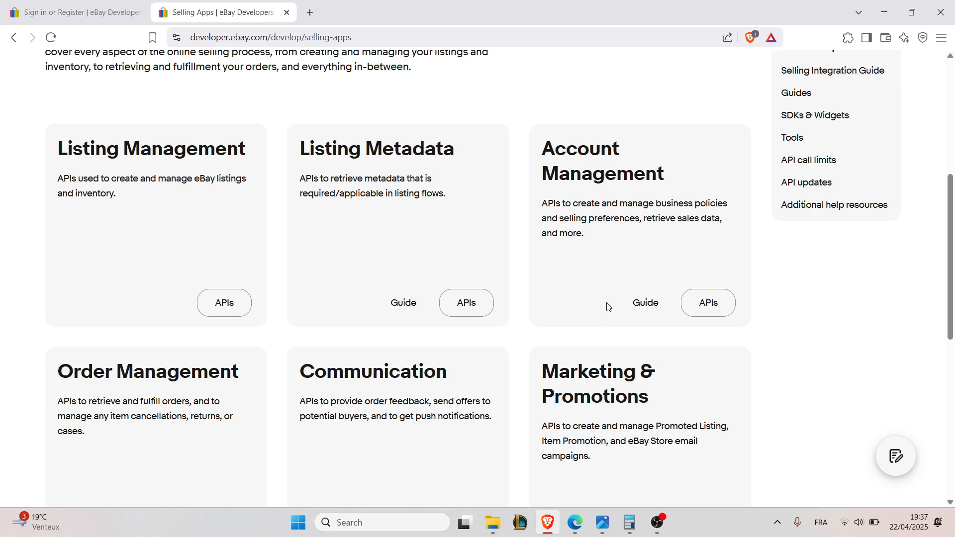
pyautogui.scroll(-3)
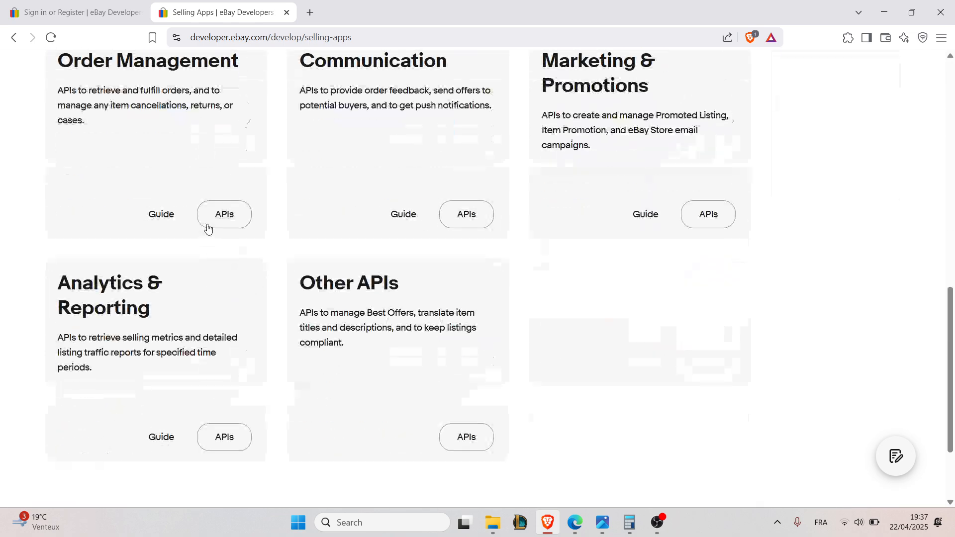